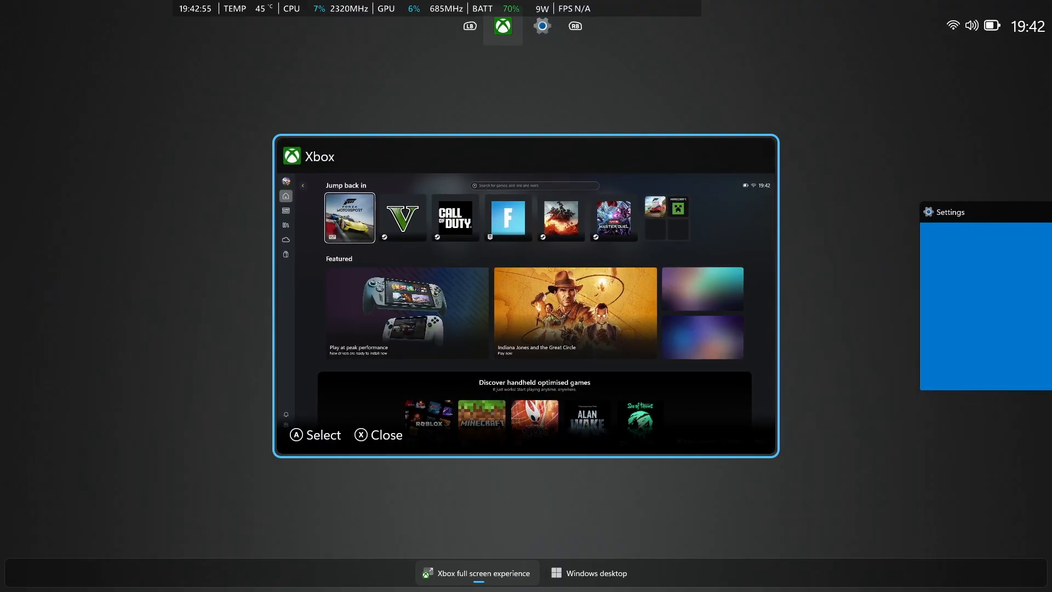
# Step: Close the background Settings app from the task switcher and return to Xbox home
pyautogui.click(541, 27)
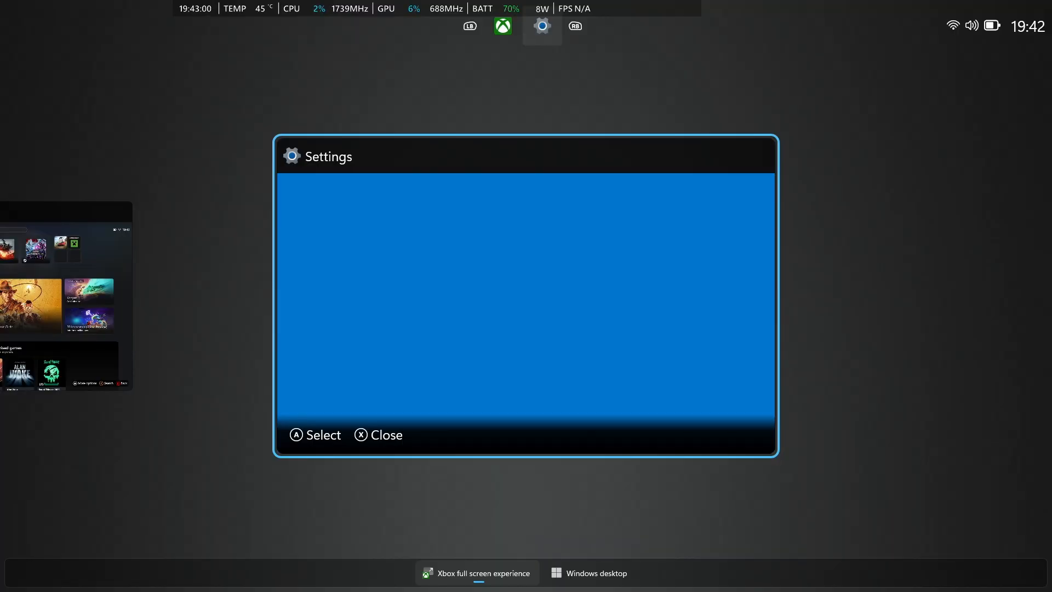
pyautogui.click(502, 26)
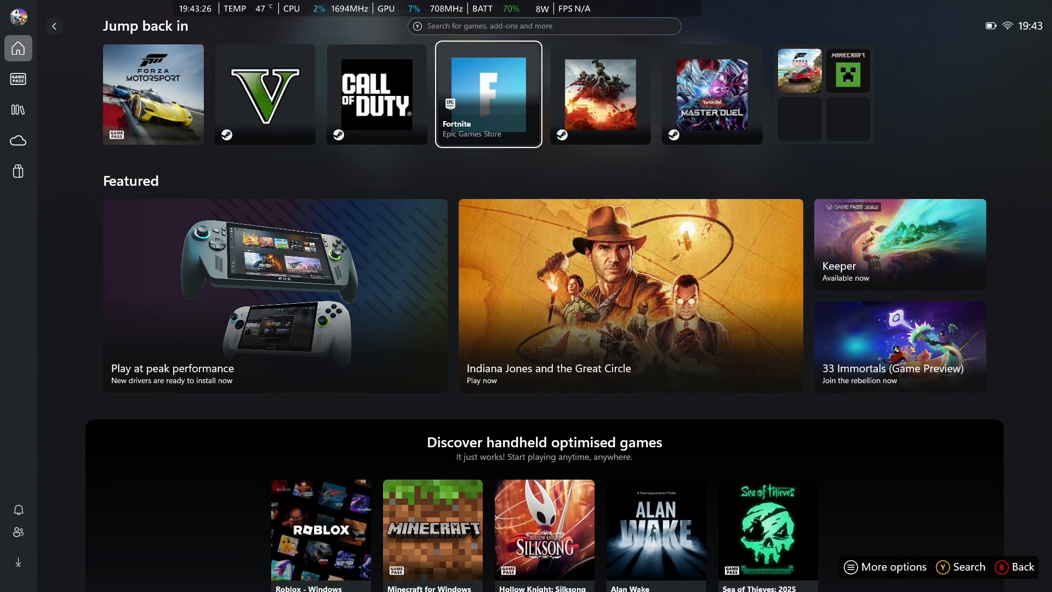
# Step: Bring up the Armoury Crate Command Center overlay over the Xbox home
pyautogui.click(40, 25)
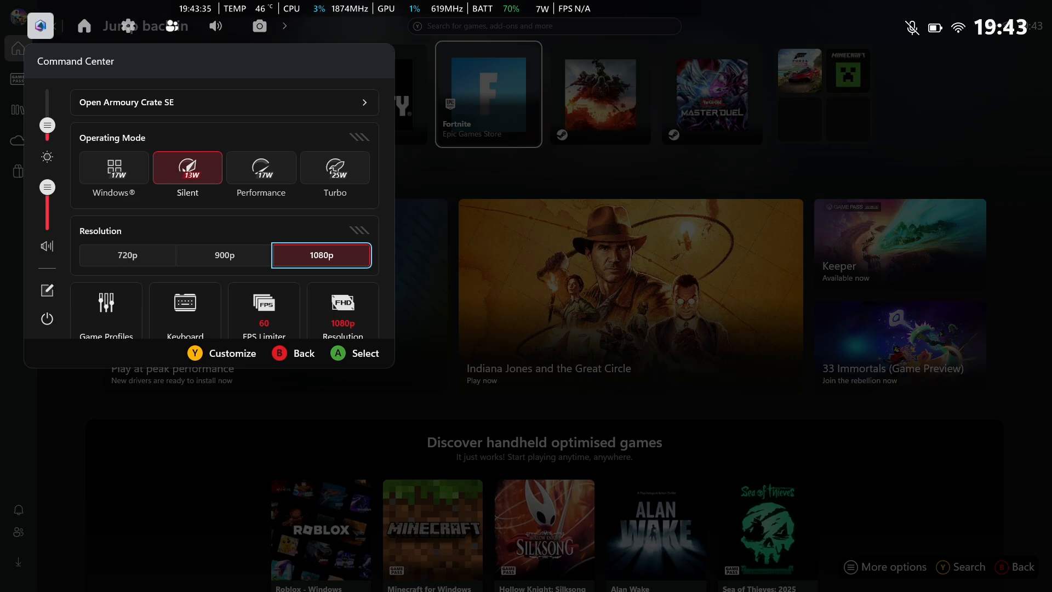
# Step: Cap FPS at 120, review 120Hz refresh rate and real-time monitor, then dismiss the overlay
pyautogui.click(224, 255)
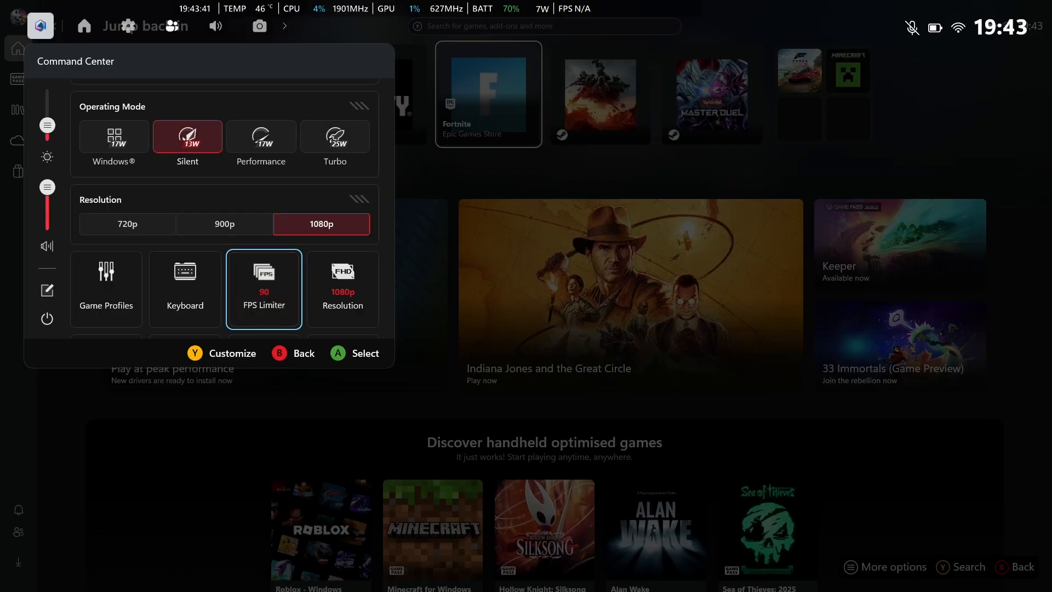
pyautogui.scroll(-3)
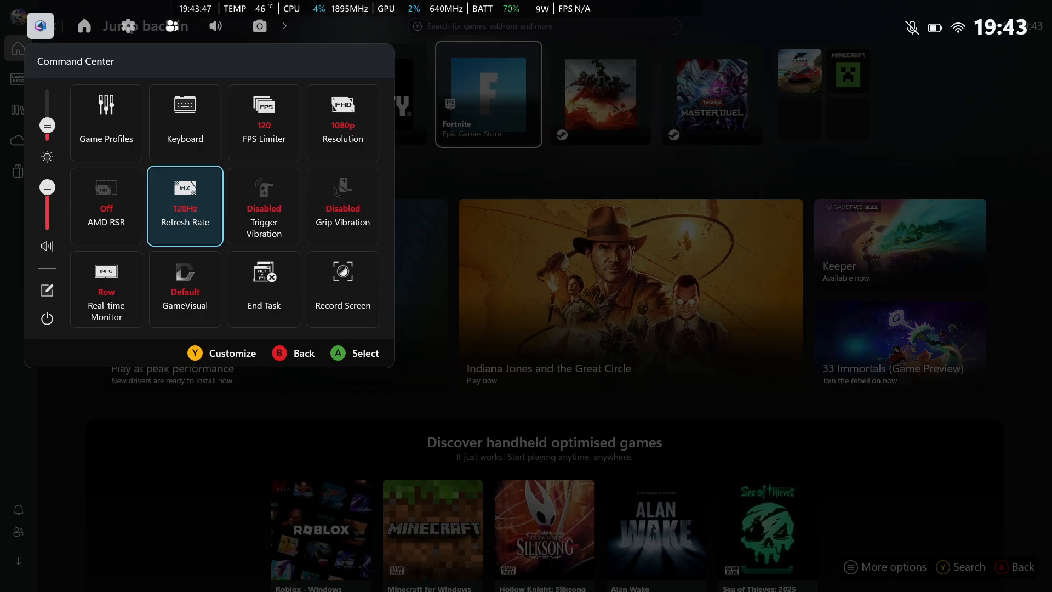
pyautogui.click(184, 288)
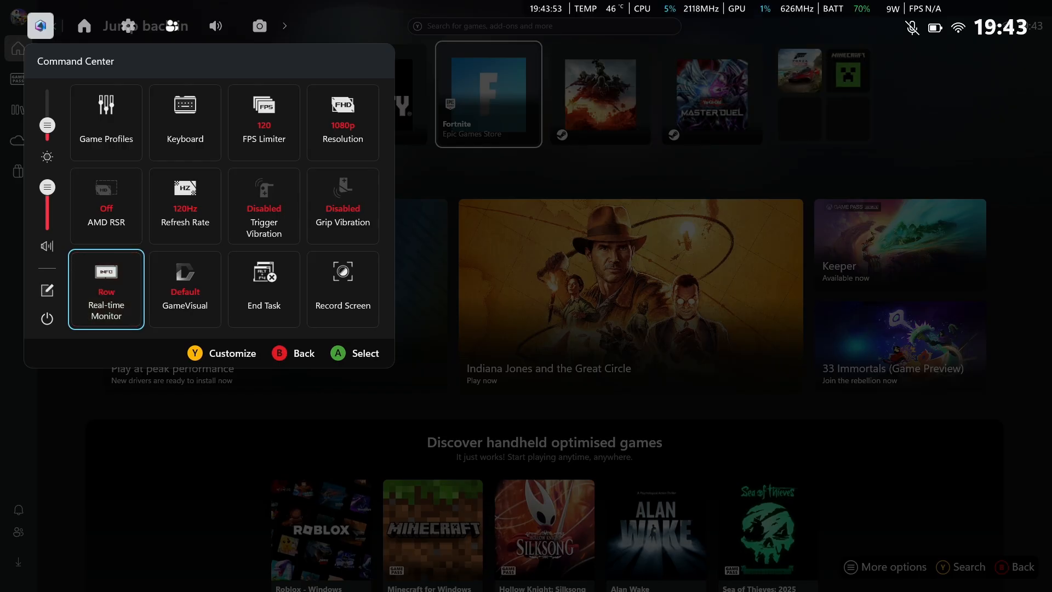
pyautogui.click(39, 25)
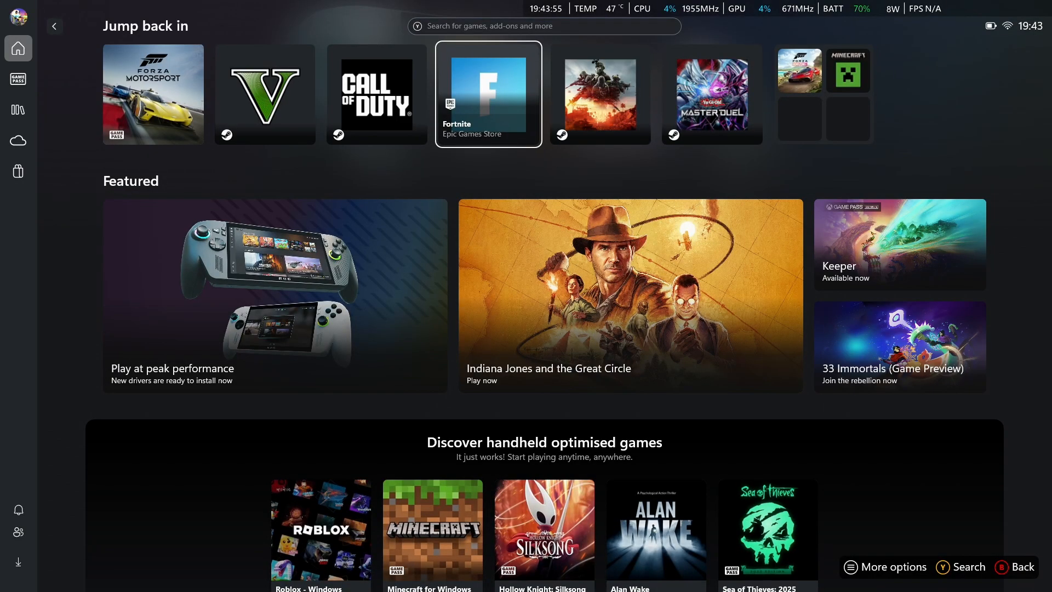